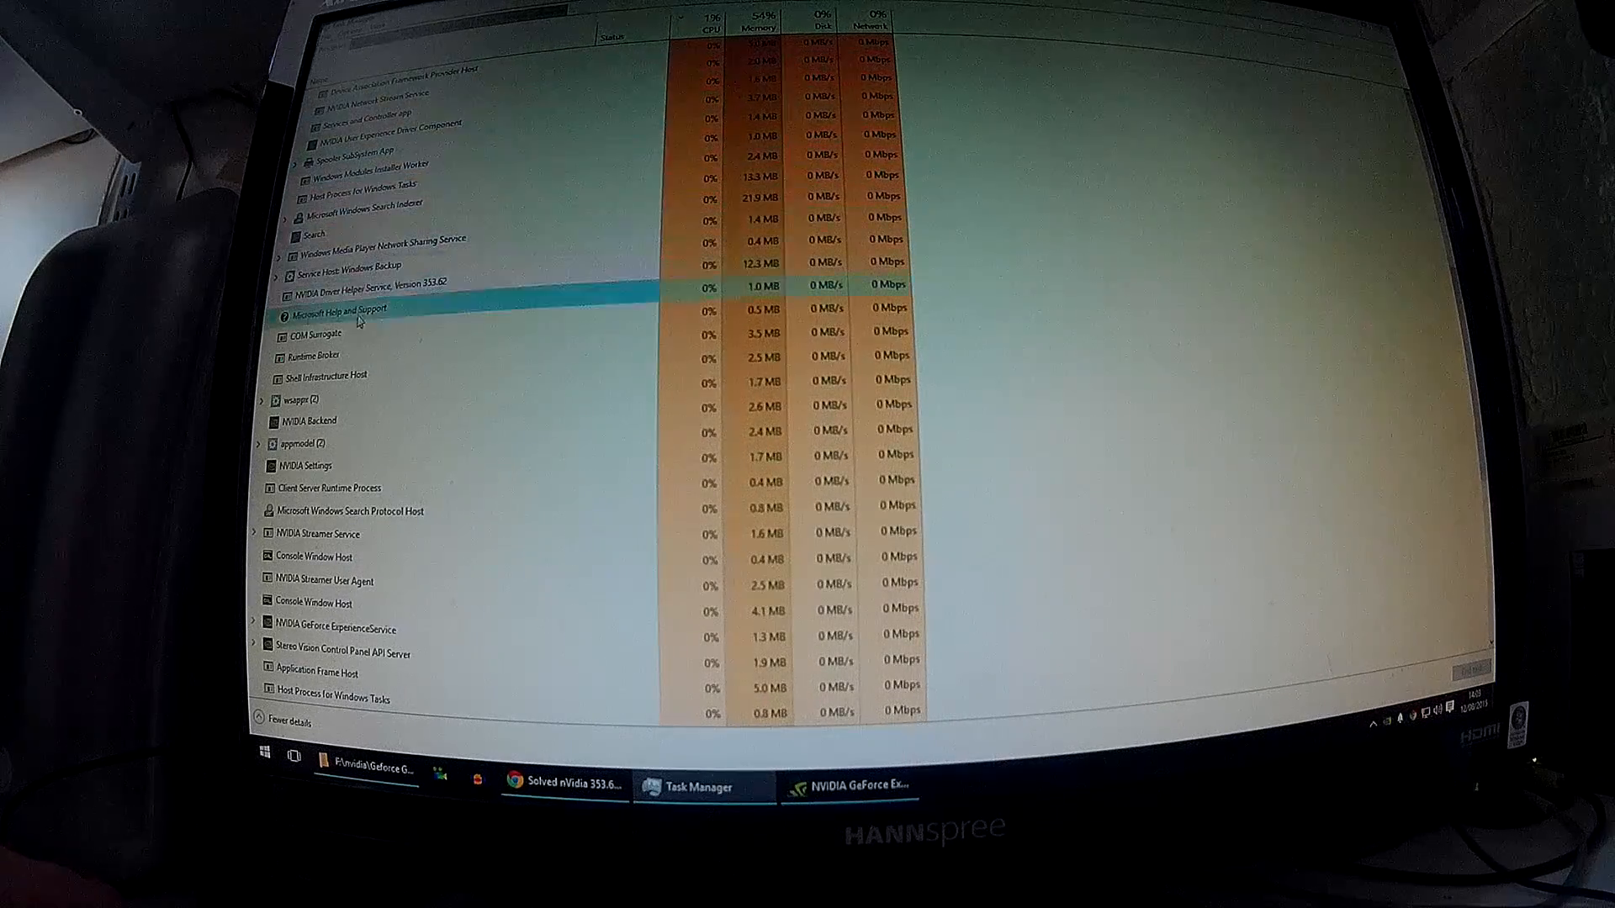
- Bring up the context menu on an NVIDIA background process to end it
right_click(392, 68)
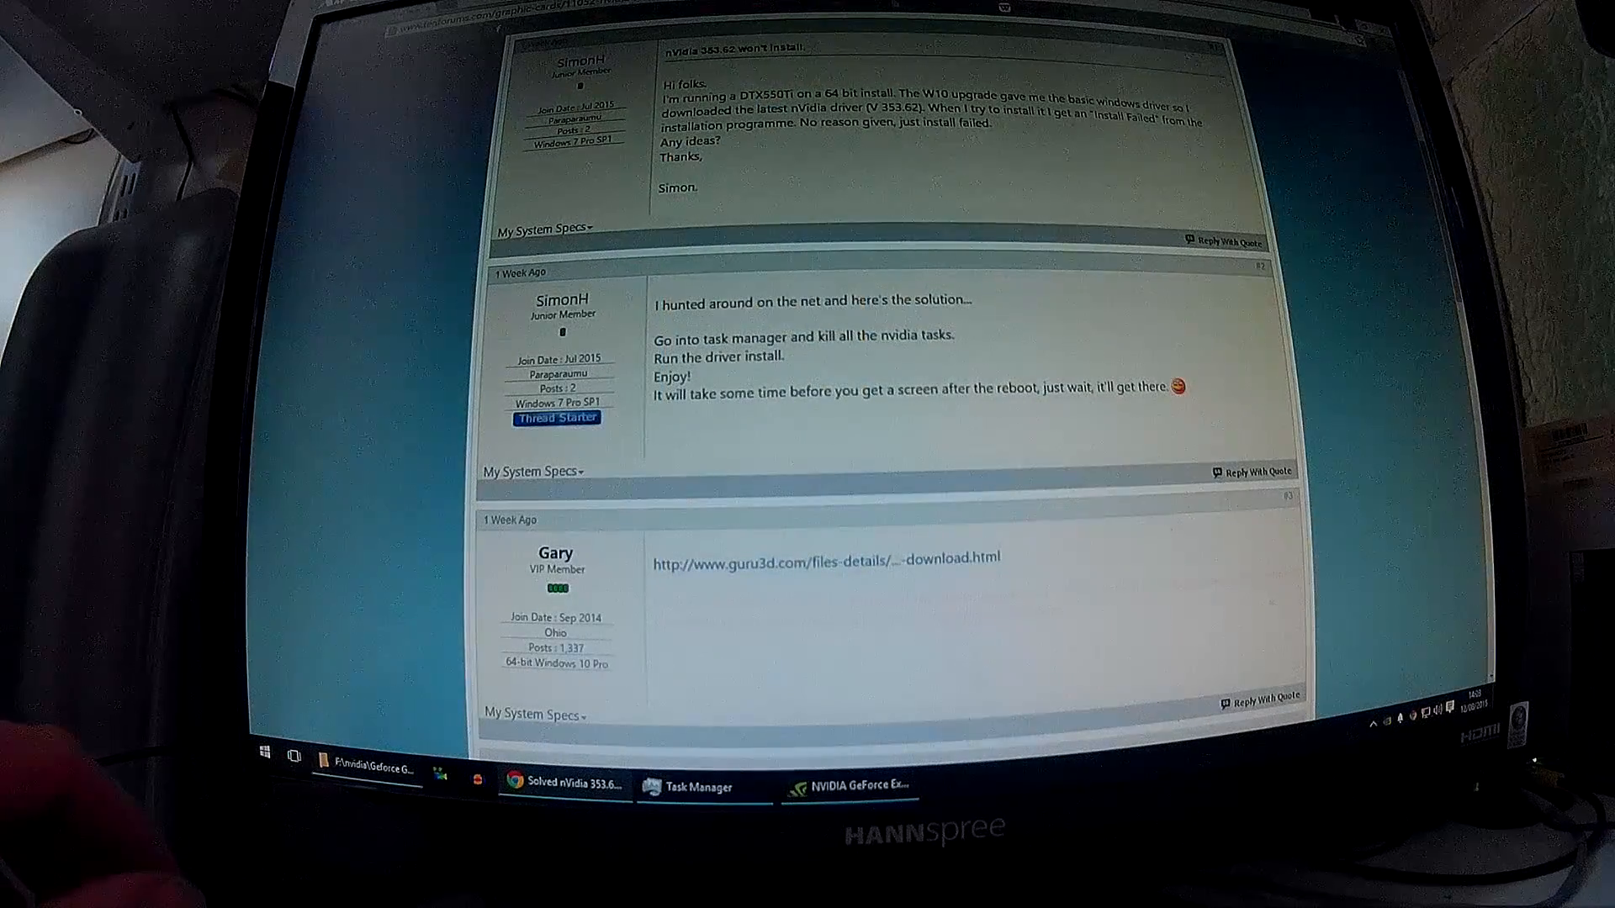
- Switch to the F:\nvidia\GeForce GT610 folder holding the driver installer
left_click(365, 771)
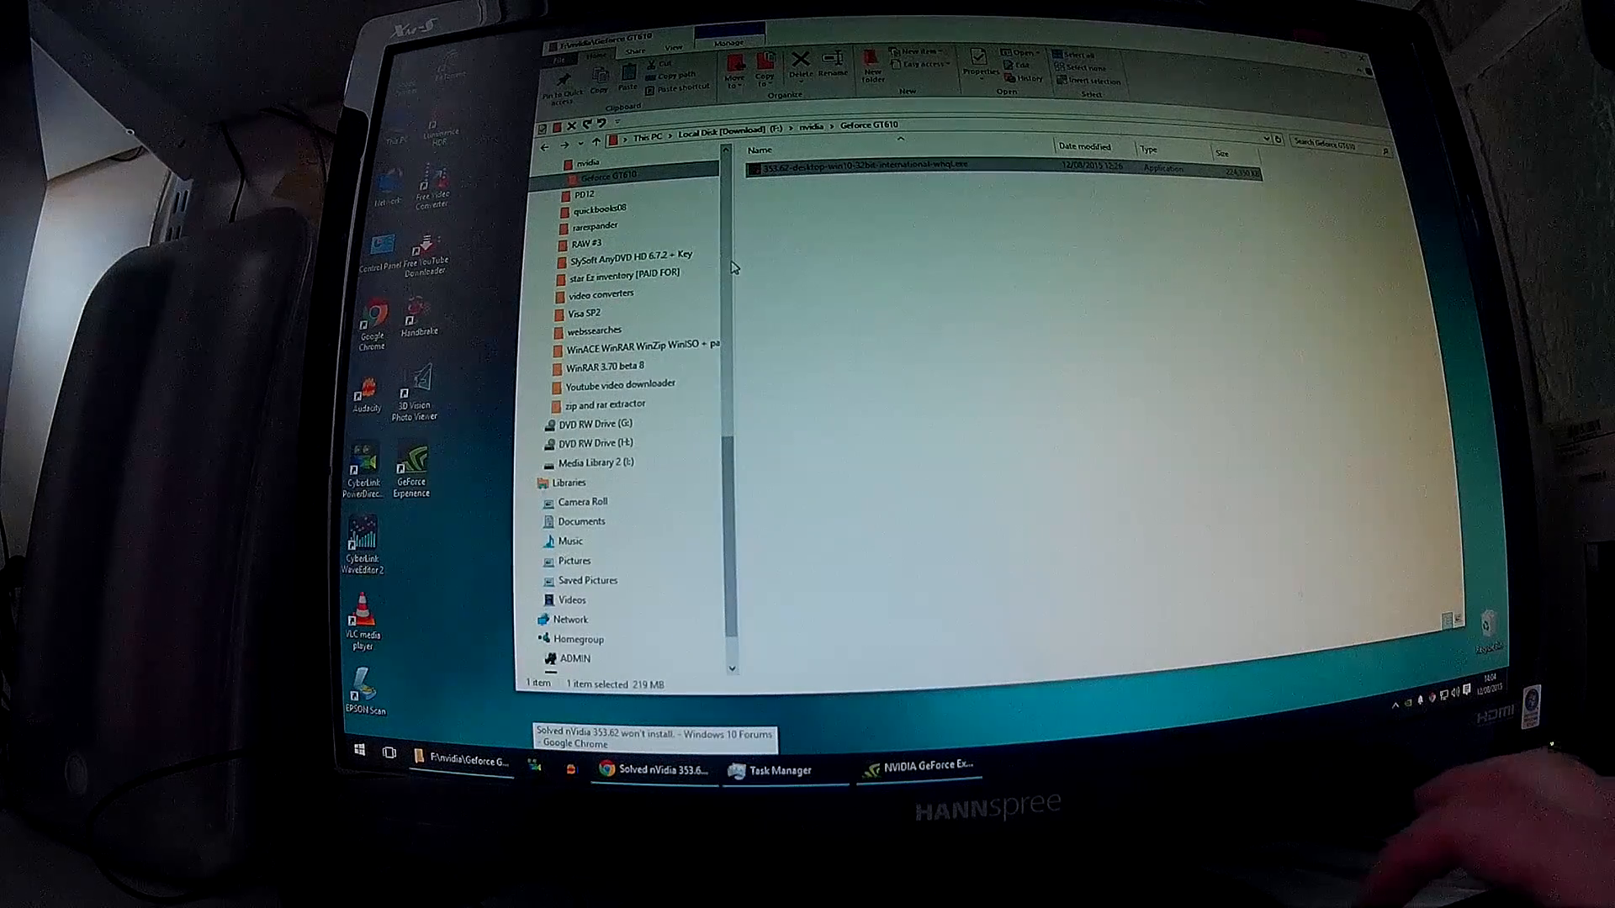
- Minimize the GeForce GT610 folder window to reveal the desktop
left_click(356, 751)
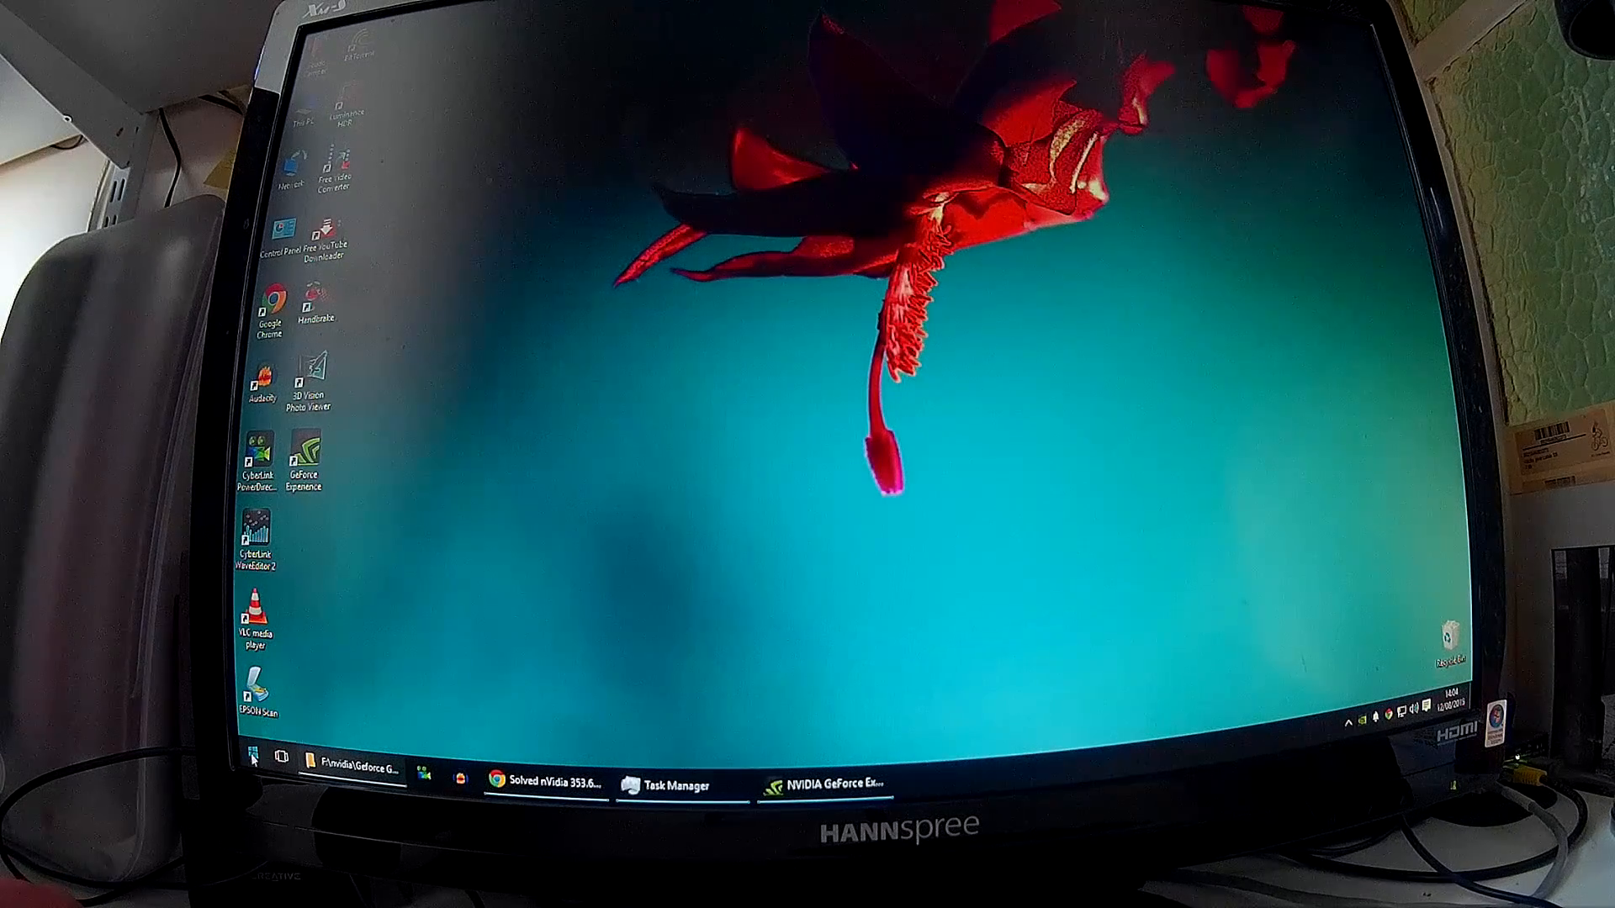
mouse_move(360, 769)
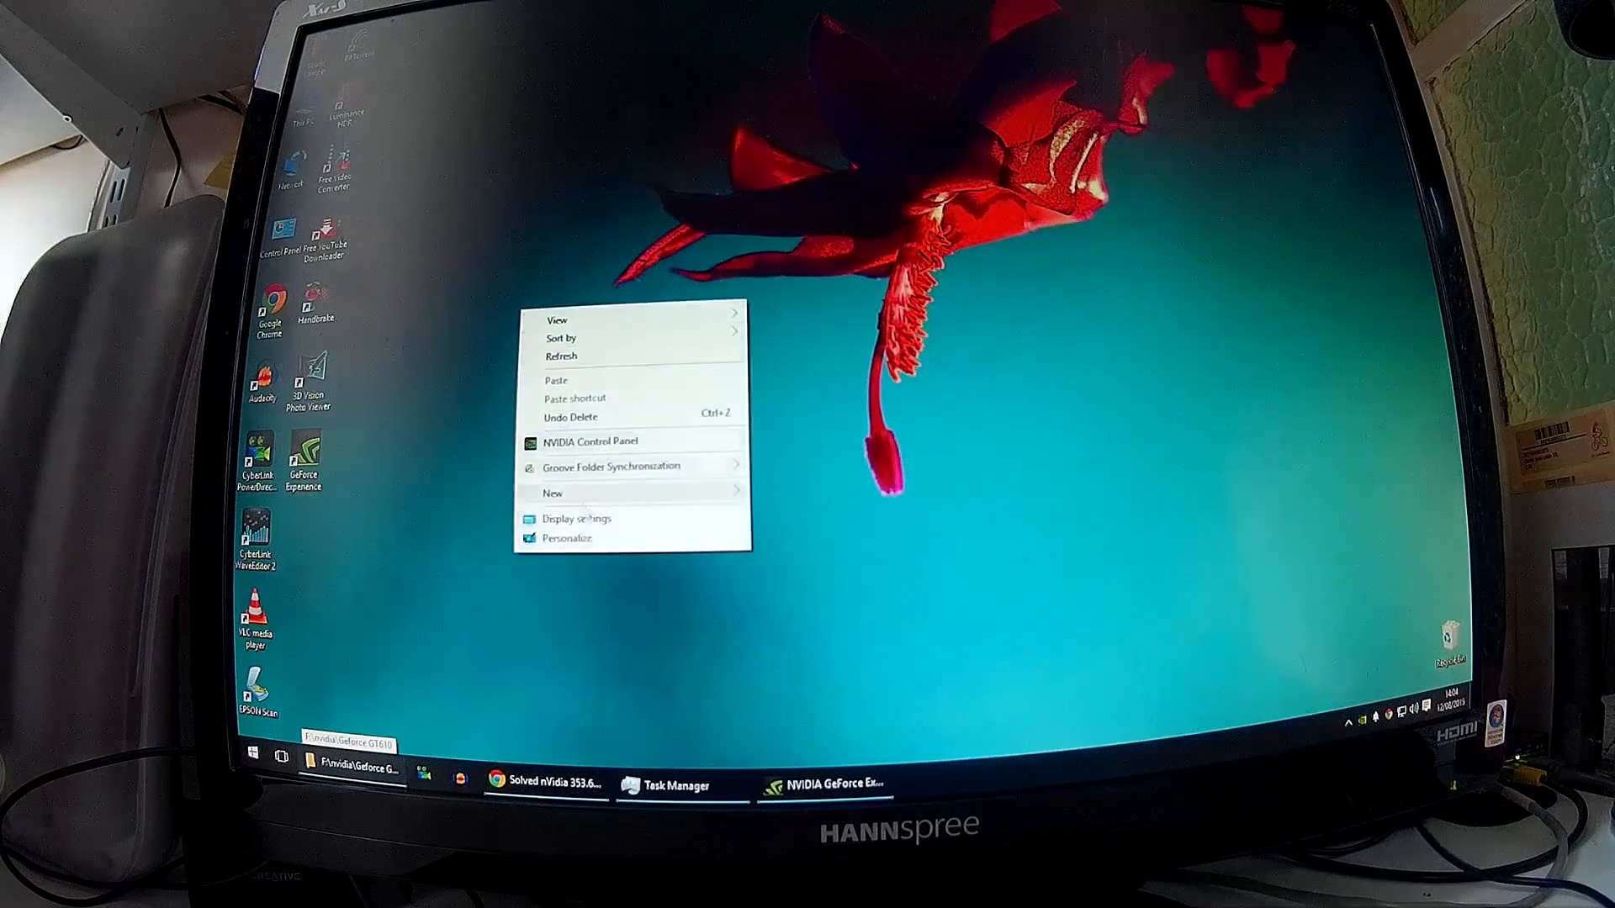
left_click(565, 538)
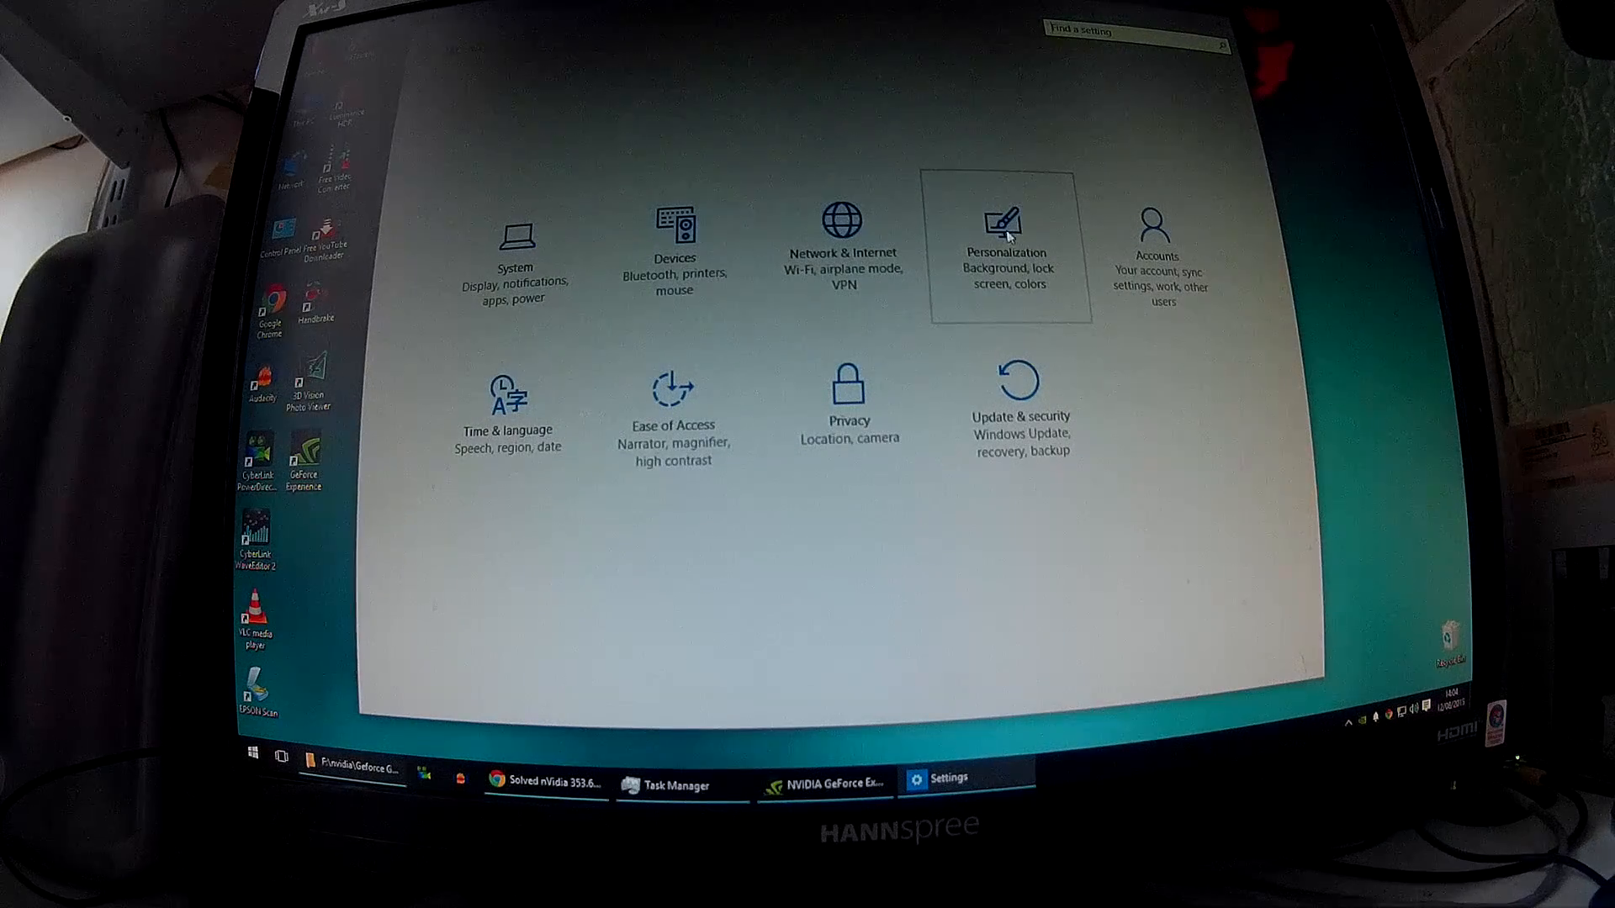
left_click(1004, 227)
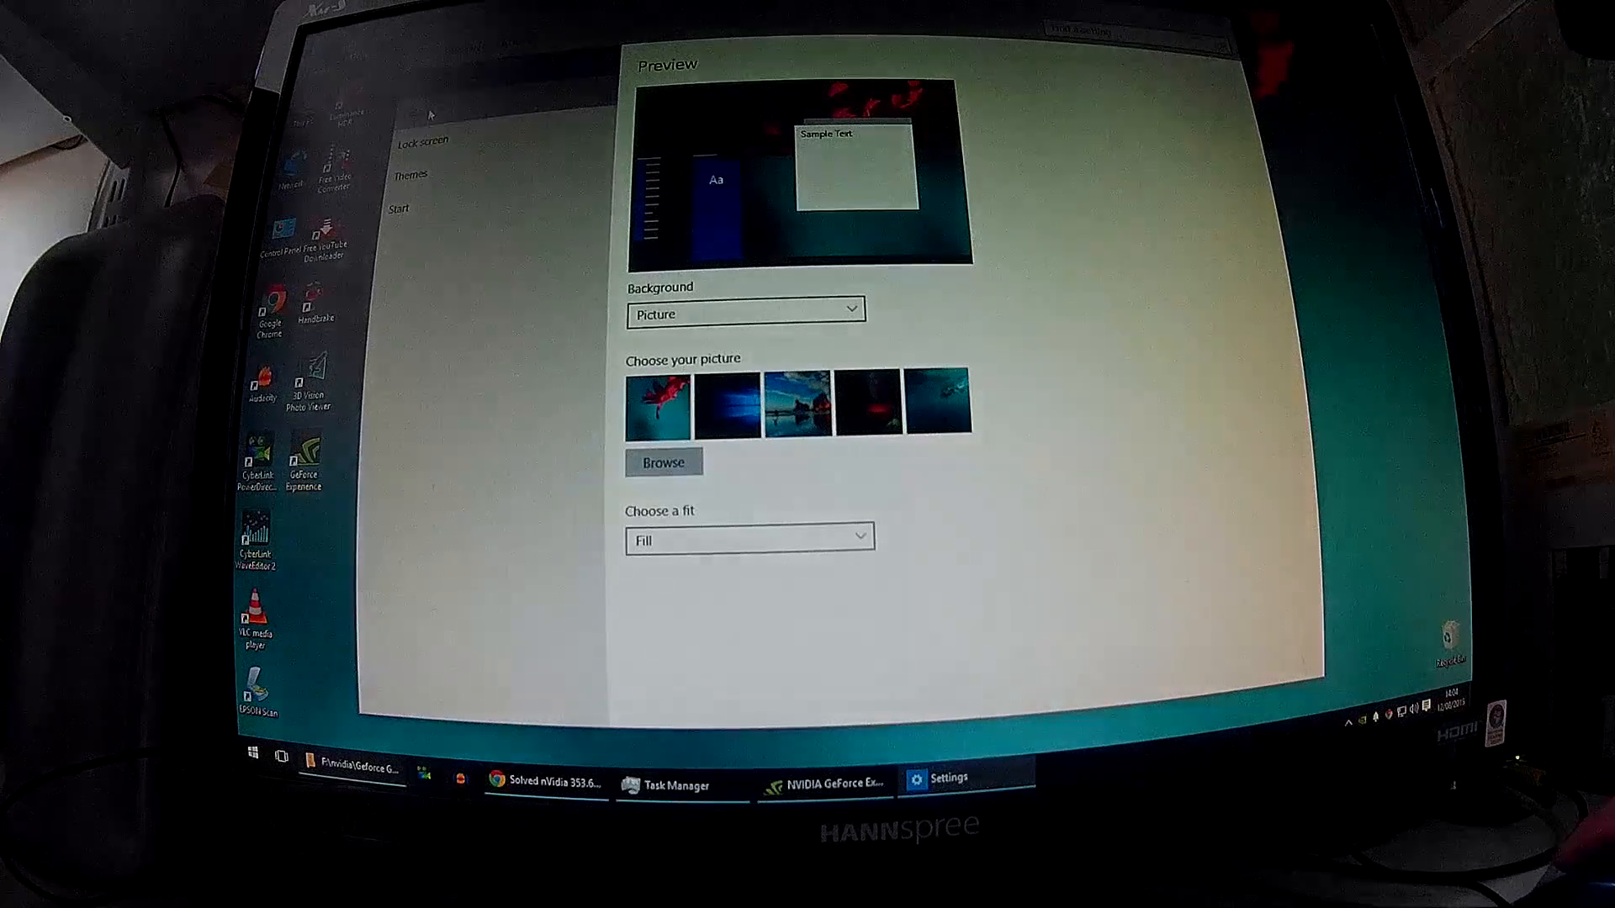
left_click(411, 173)
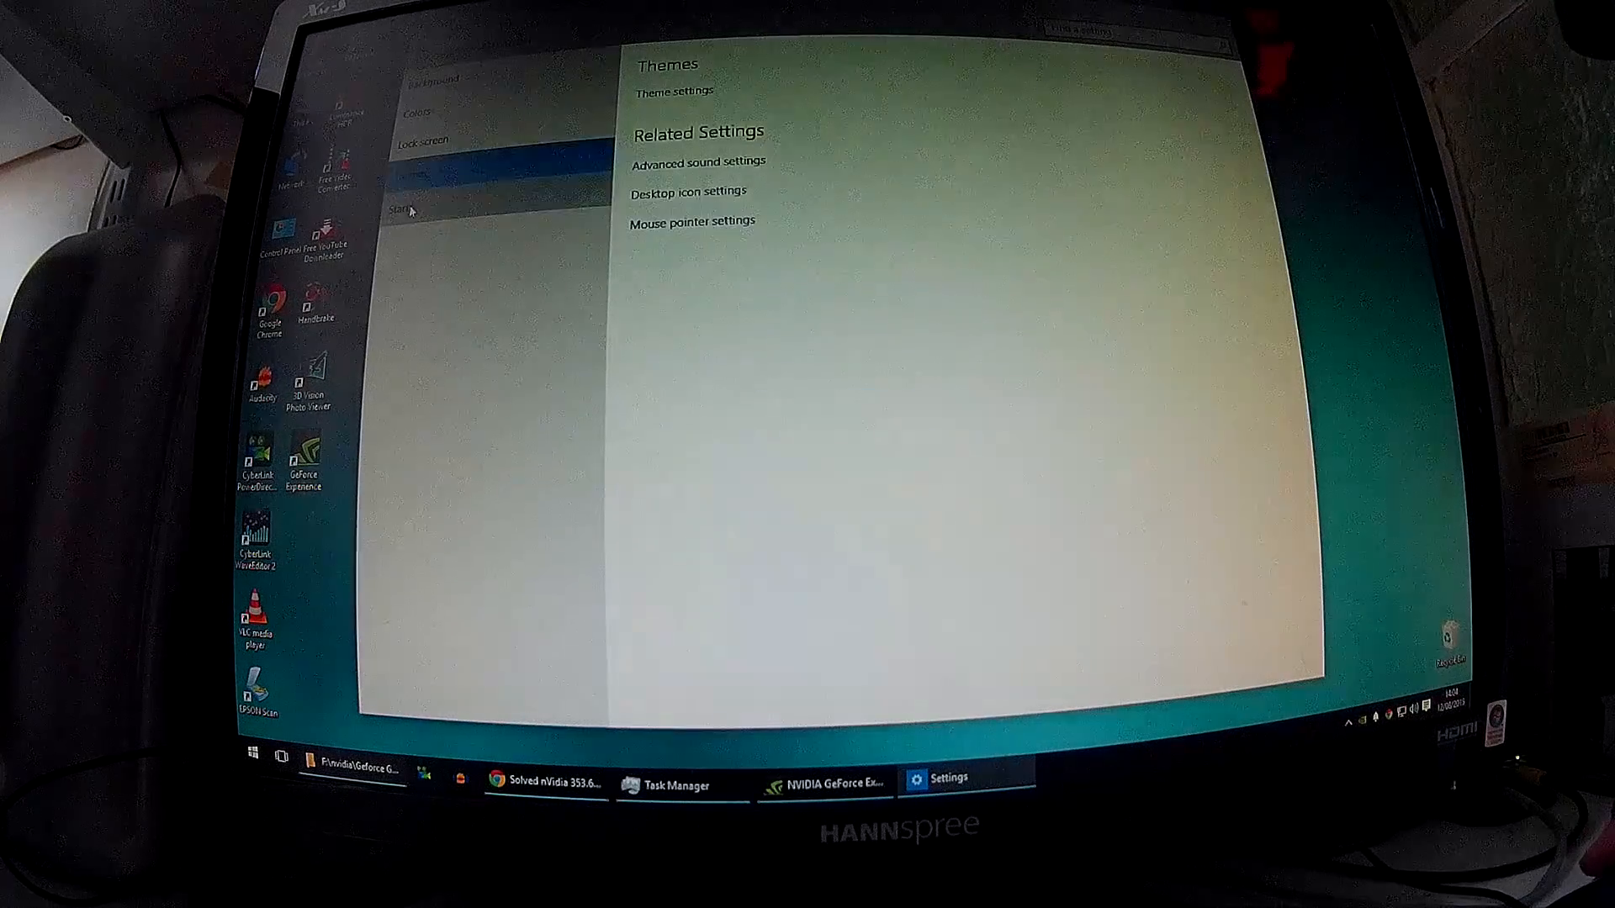
left_click(405, 209)
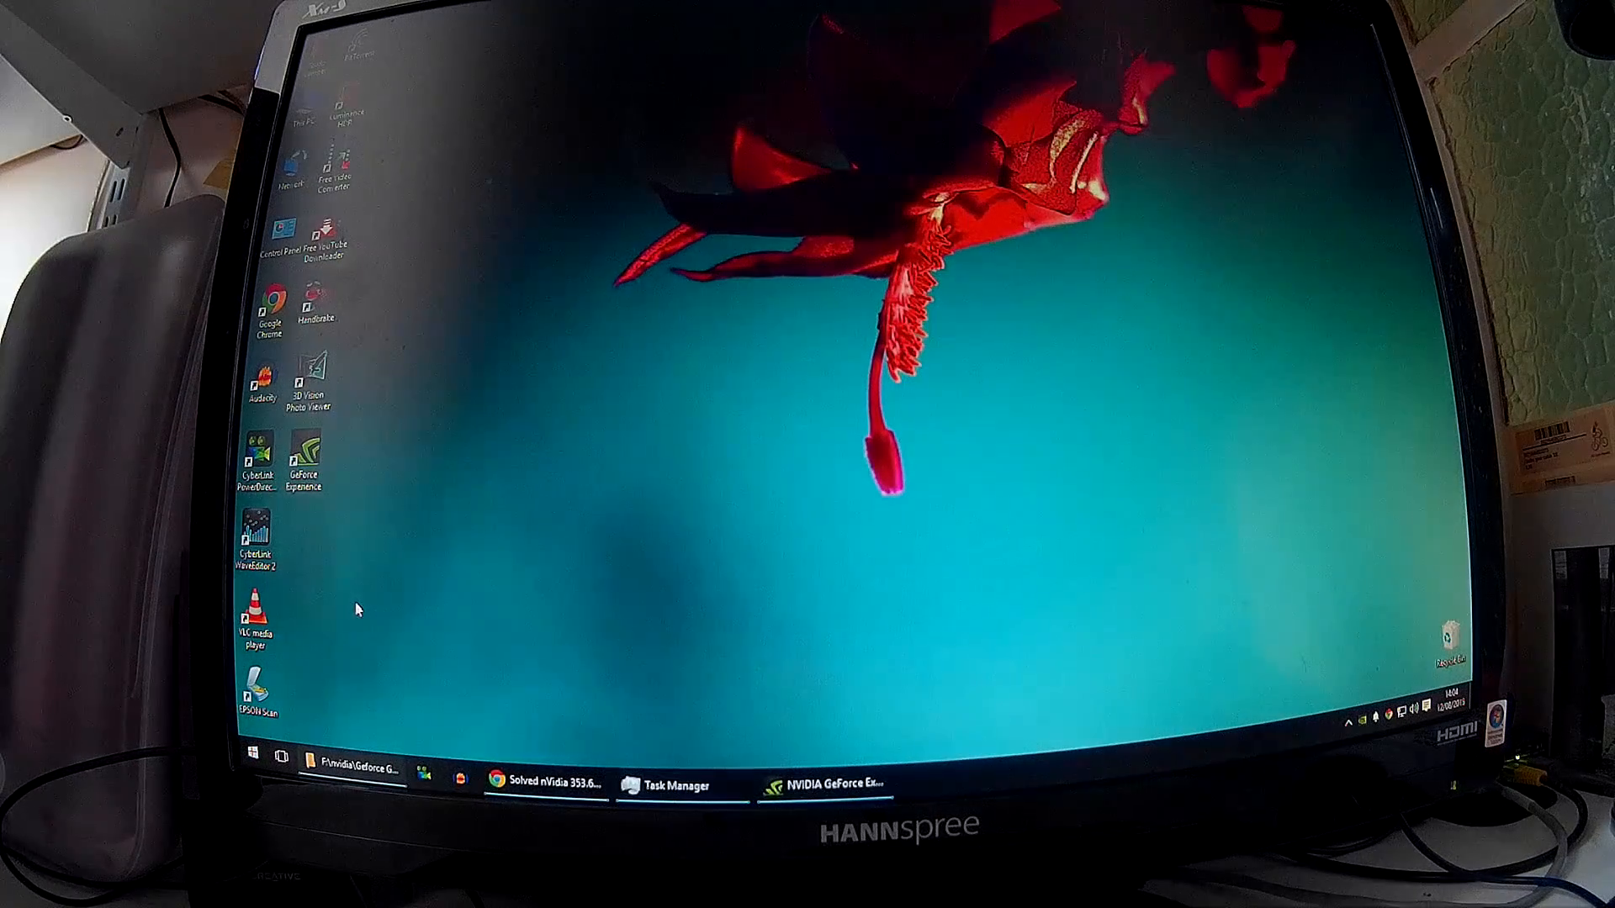
mouse_move(505, 708)
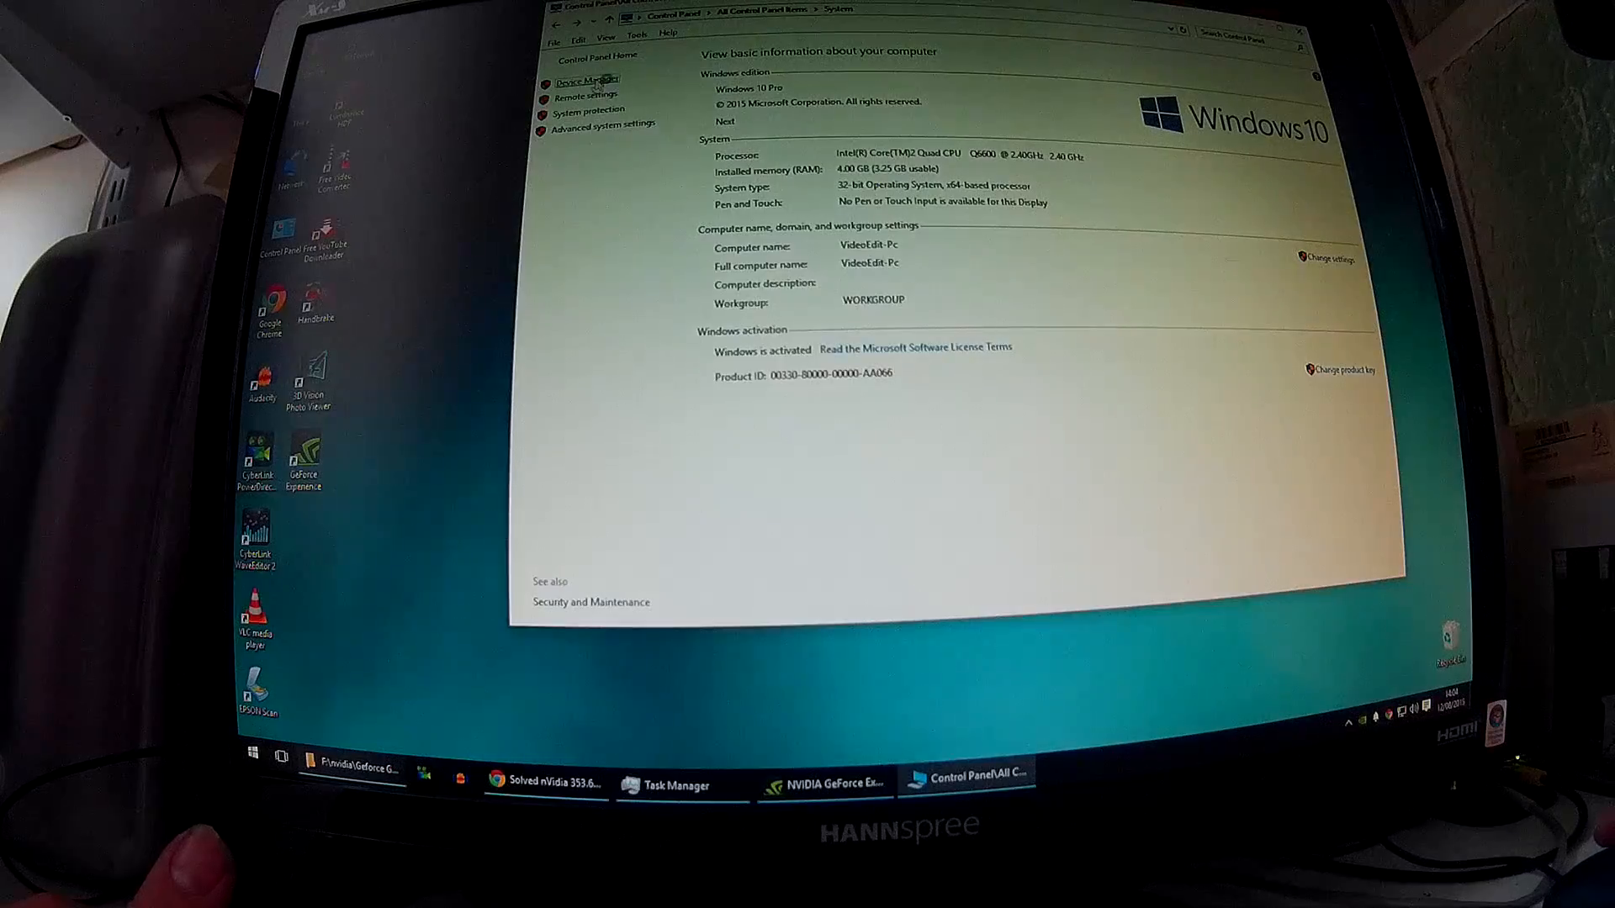
- Show the NVIDIA GeForce GT 610 under Display adapters in Device Manager
left_click(586, 81)
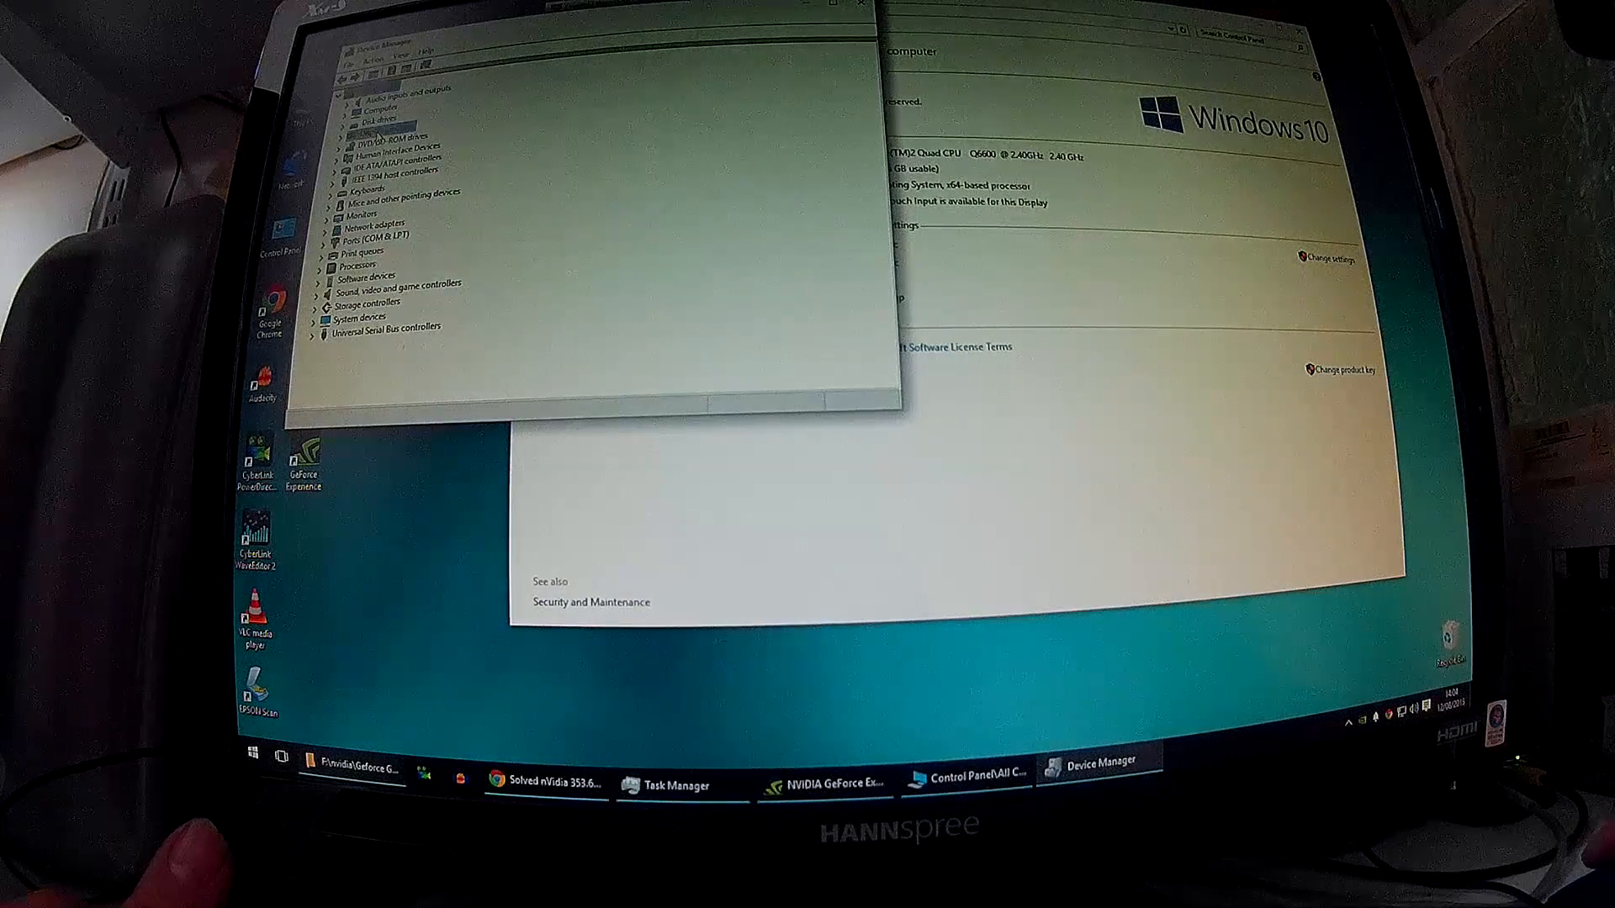
left_click(332, 121)
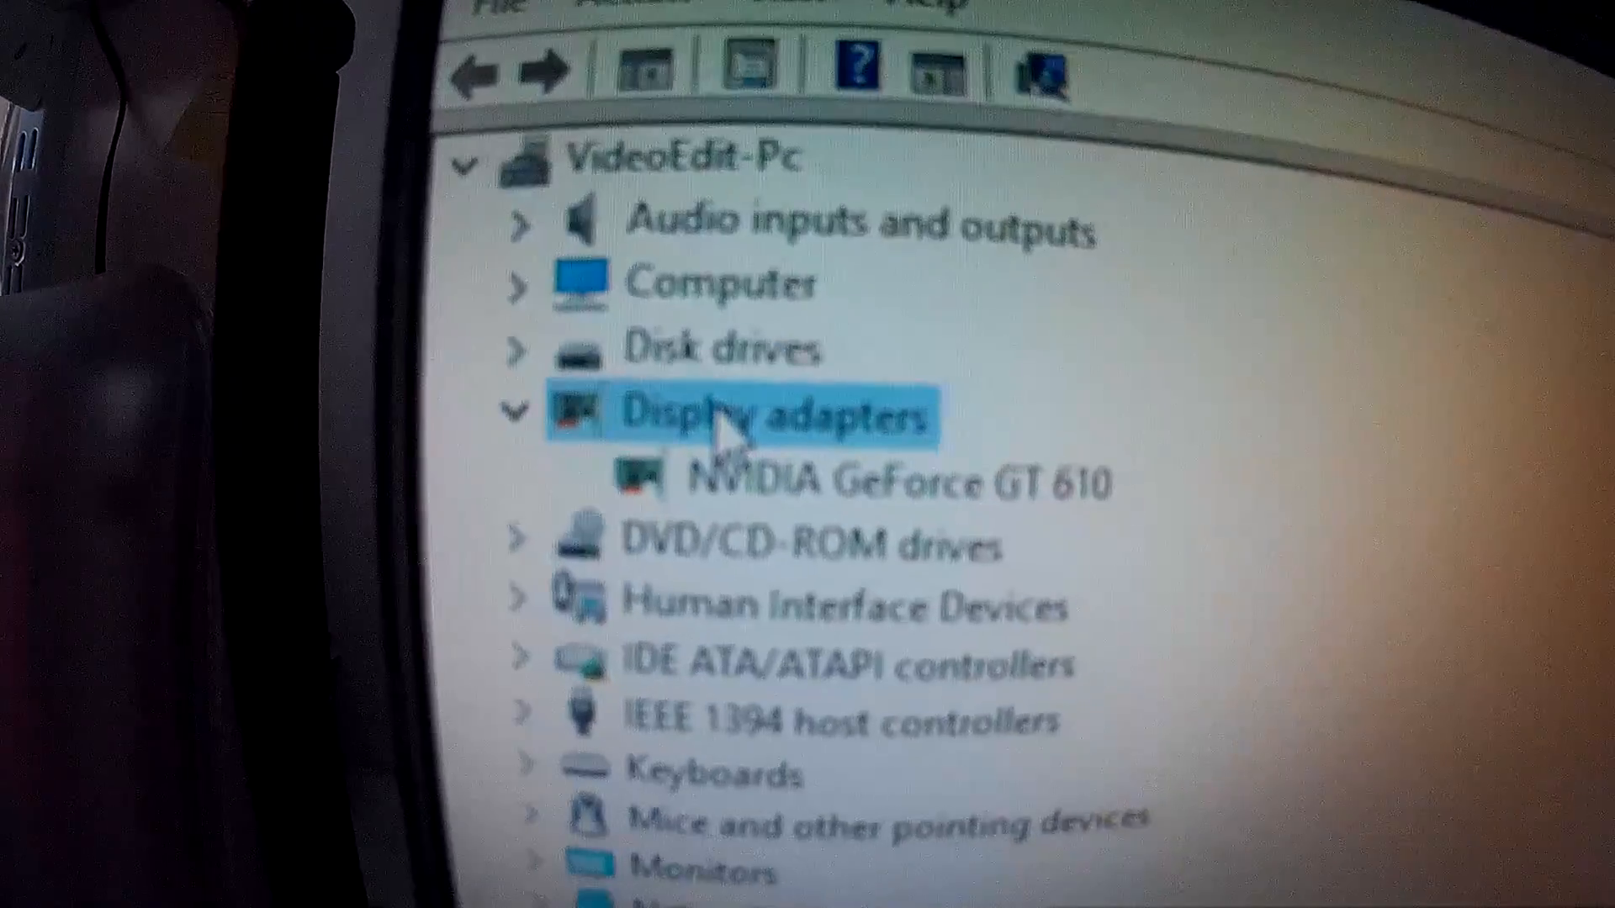
scroll("down", 3)
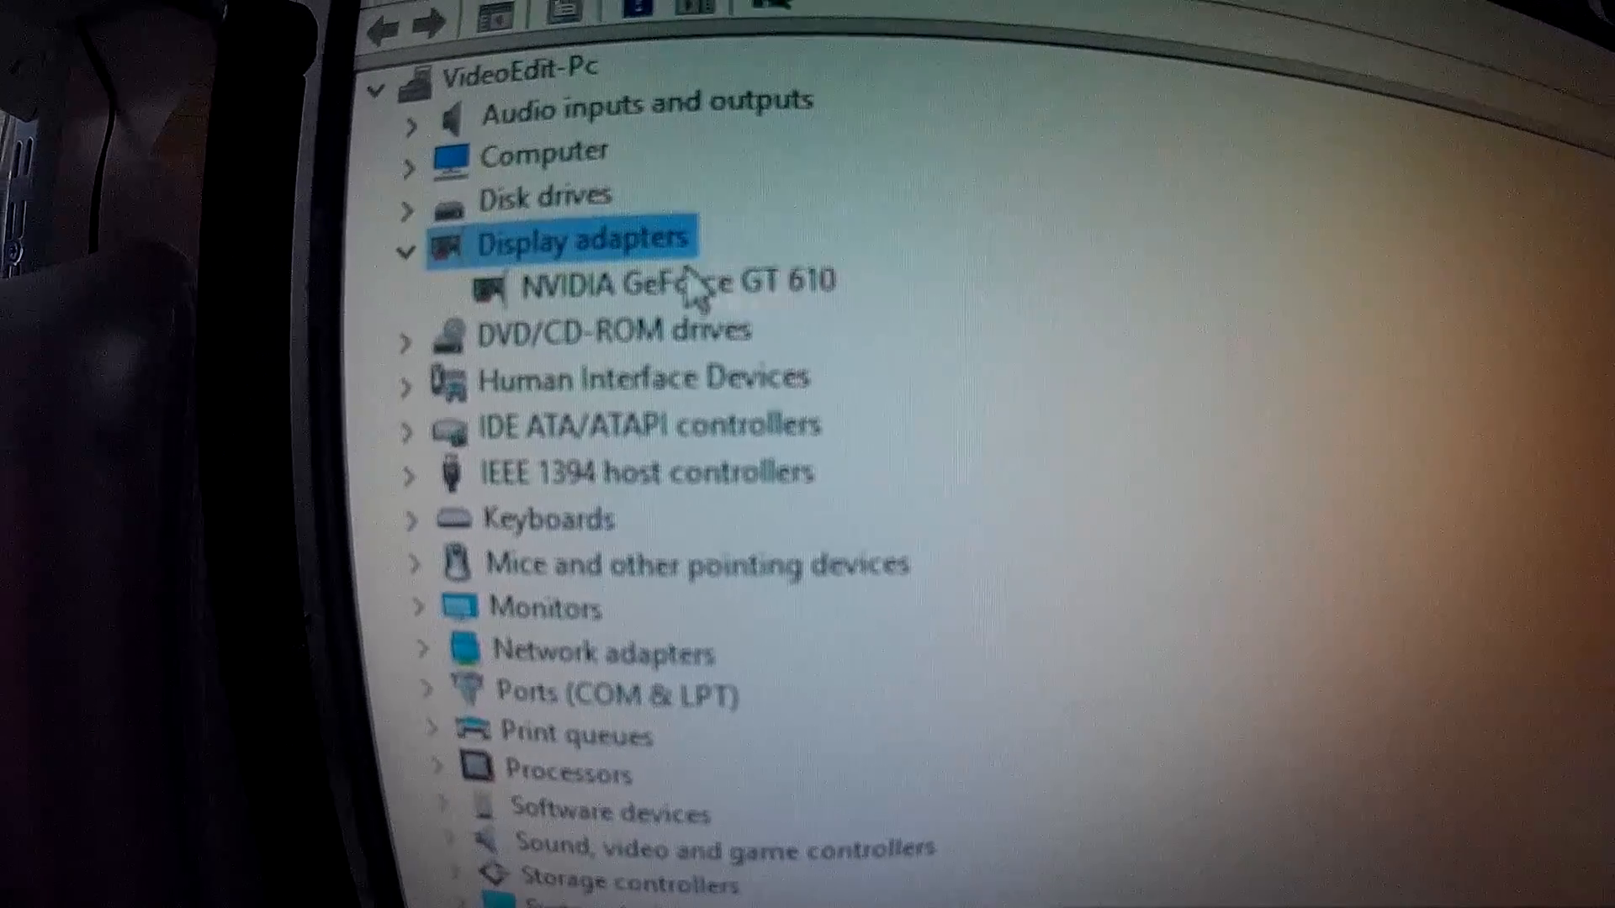
mouse_move(937, 335)
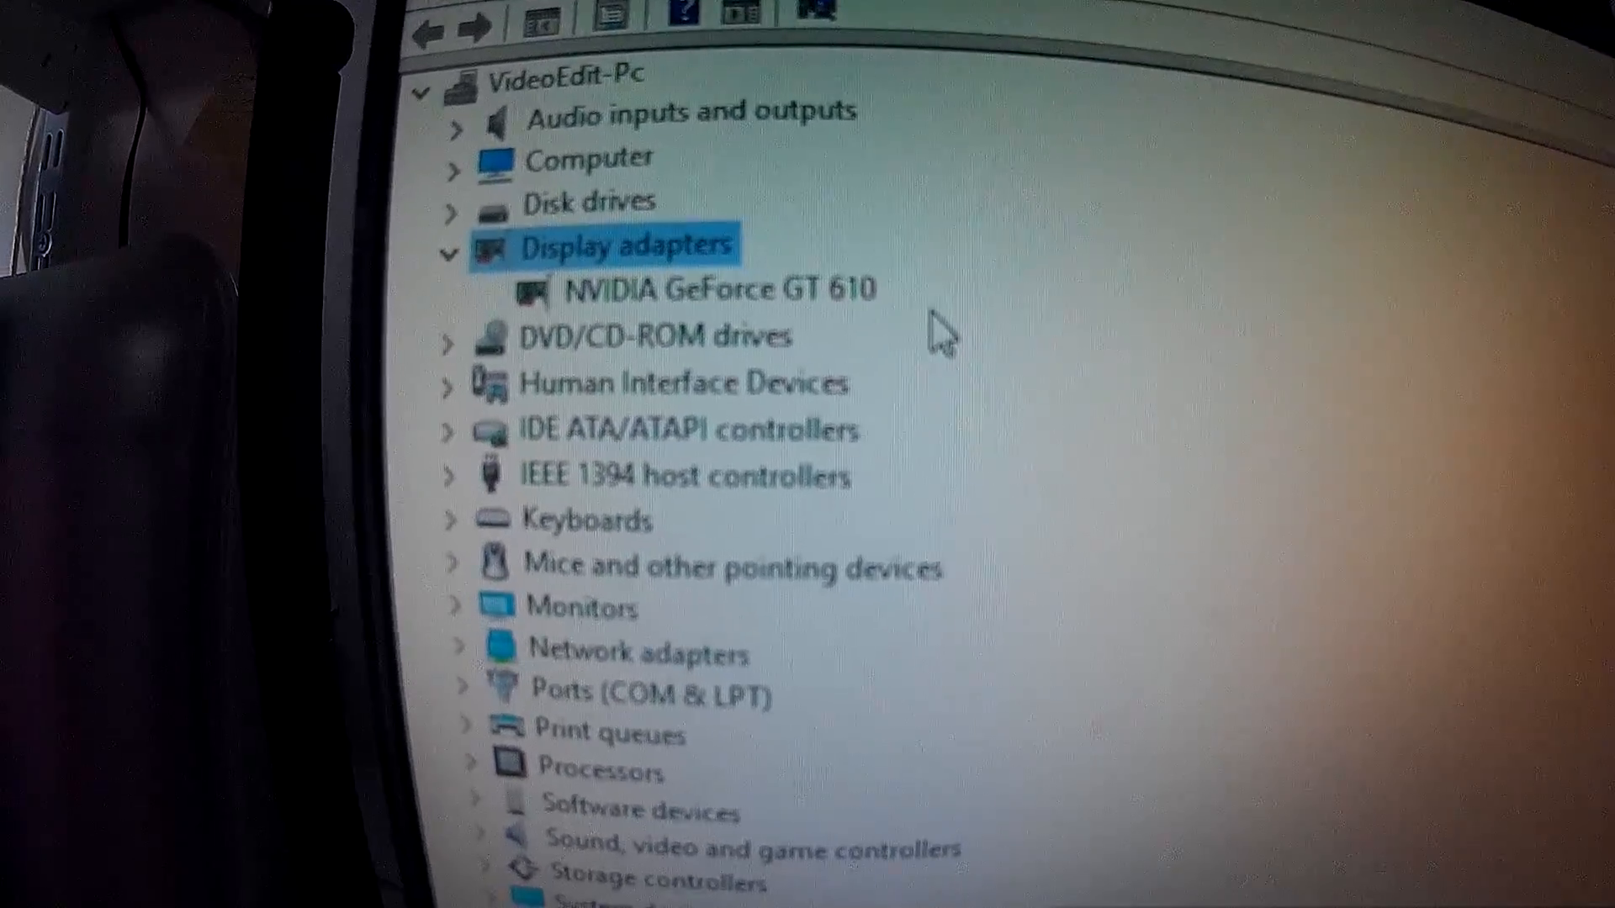